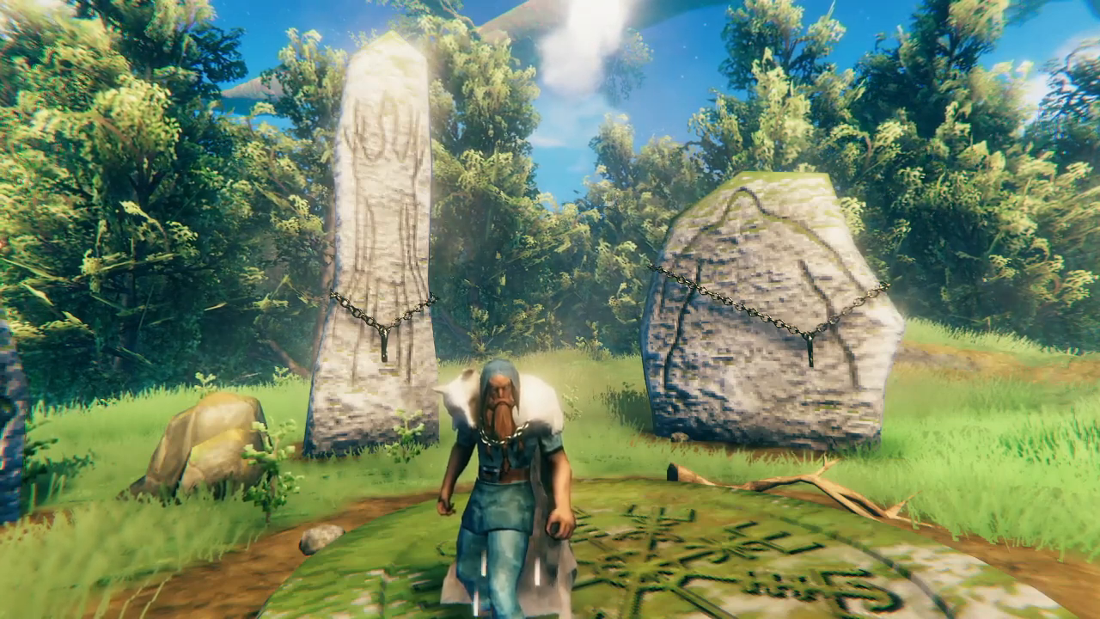
Toggle the map view to inspect the coastline and islands south of Spawn.
{"action": "key", "text": "m"}
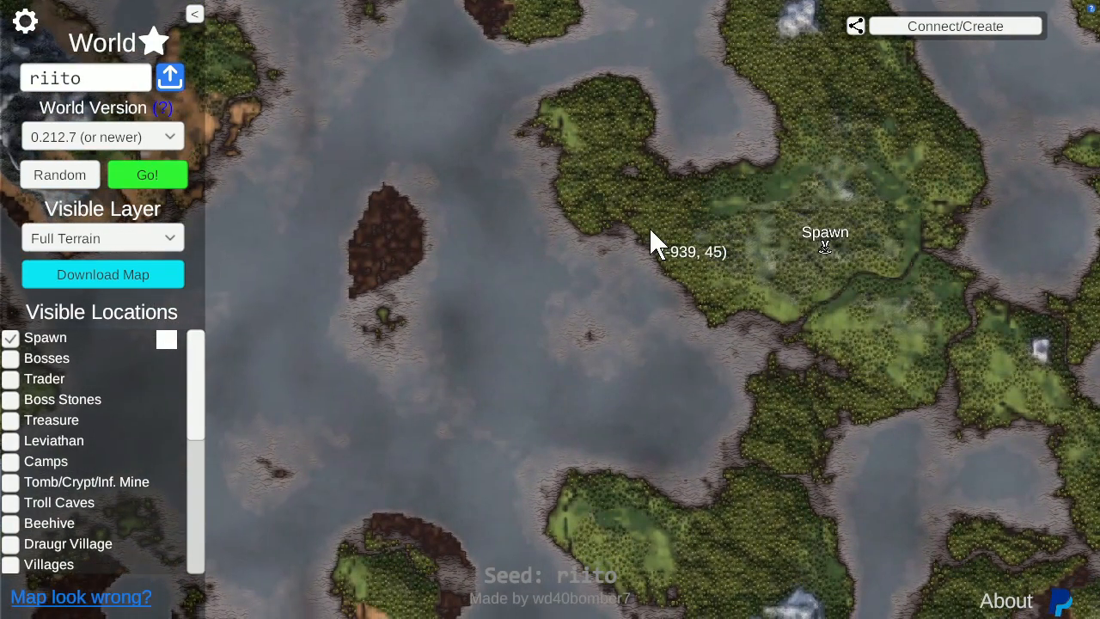
{"action": "mouse_move", "coordinate": [656, 226]}
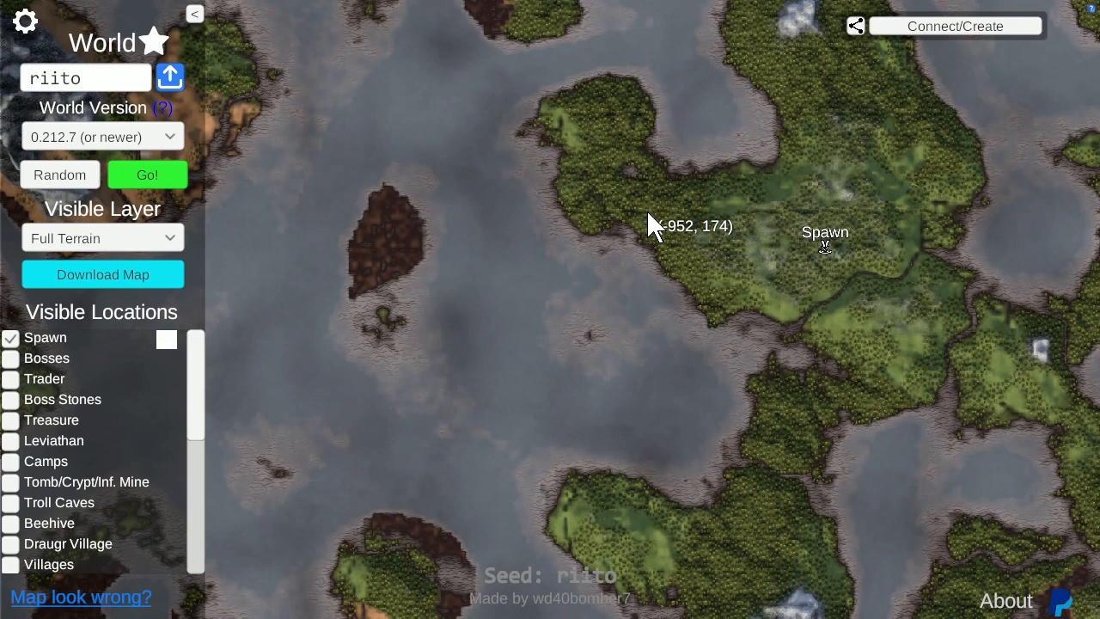
{"action": "mouse_move", "coordinate": [719, 414]}
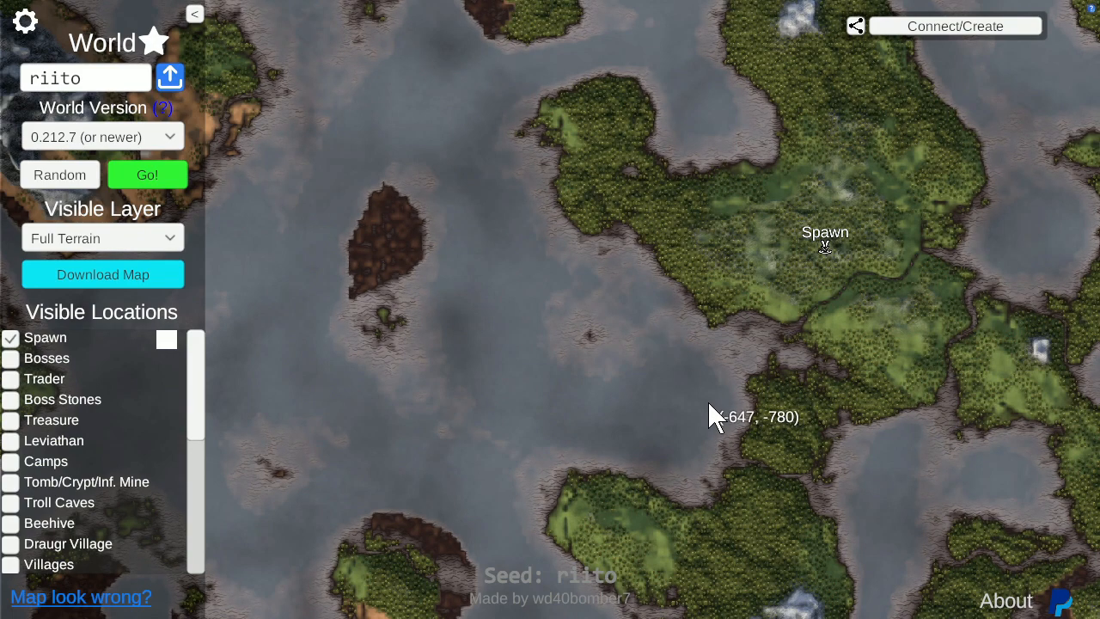
{"action": "mouse_move", "coordinate": [679, 391]}
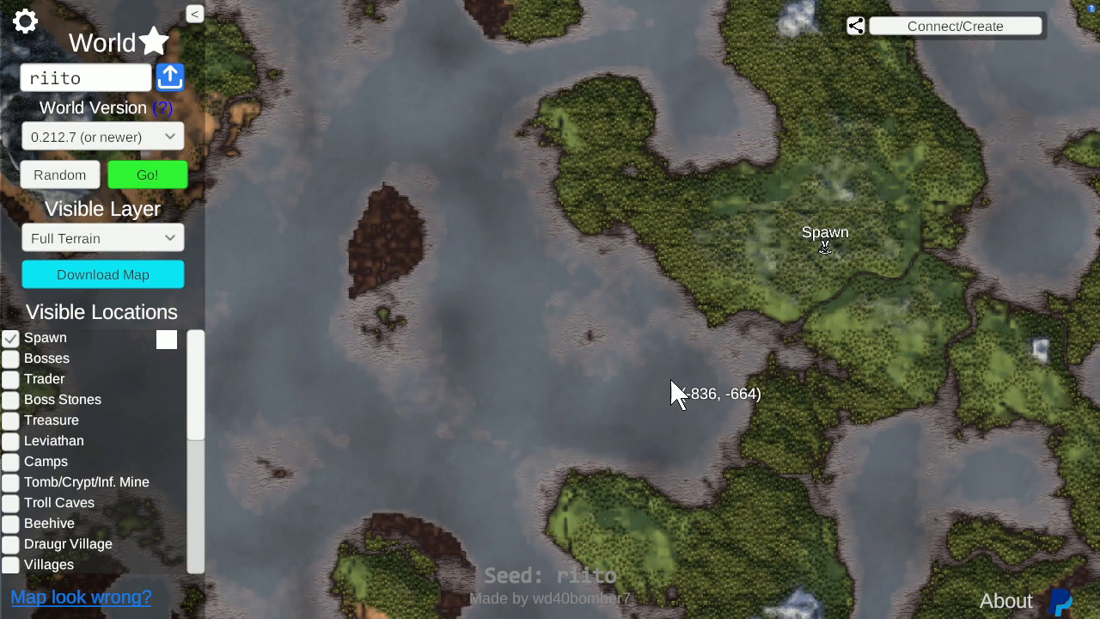
{"action": "mouse_move", "coordinate": [541, 340]}
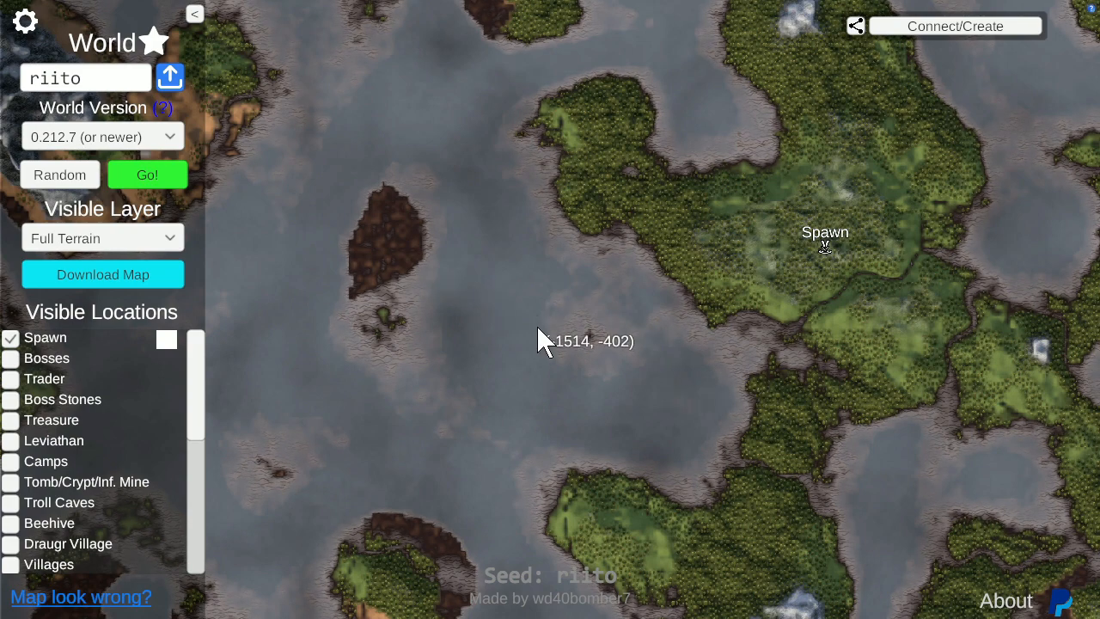
{"action": "mouse_move", "coordinate": [687, 382]}
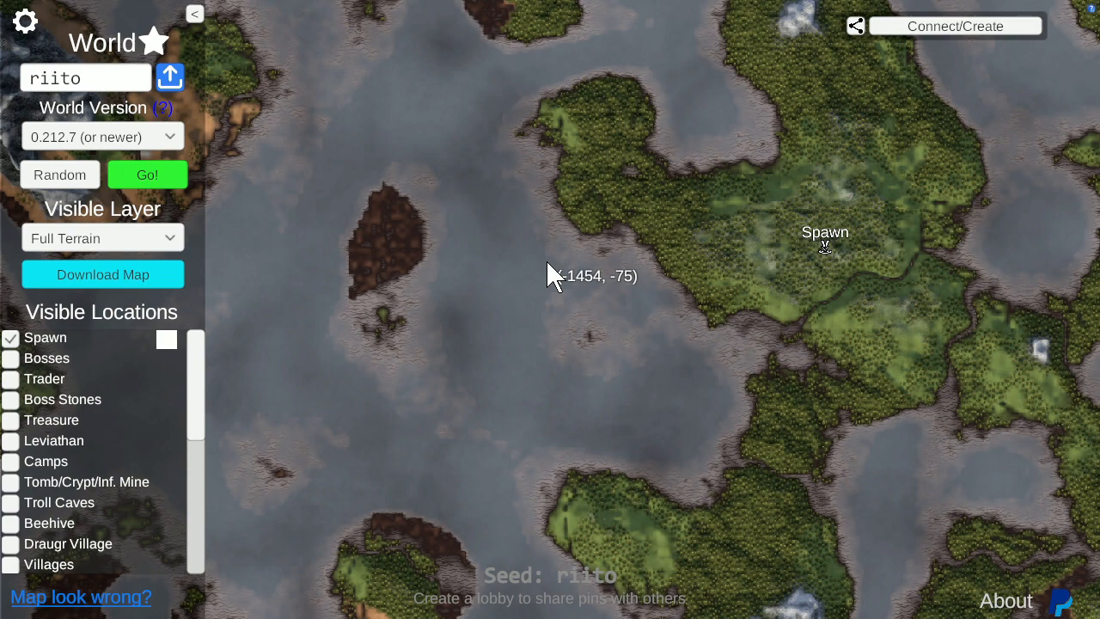
{"action": "mouse_move", "coordinate": [711, 313]}
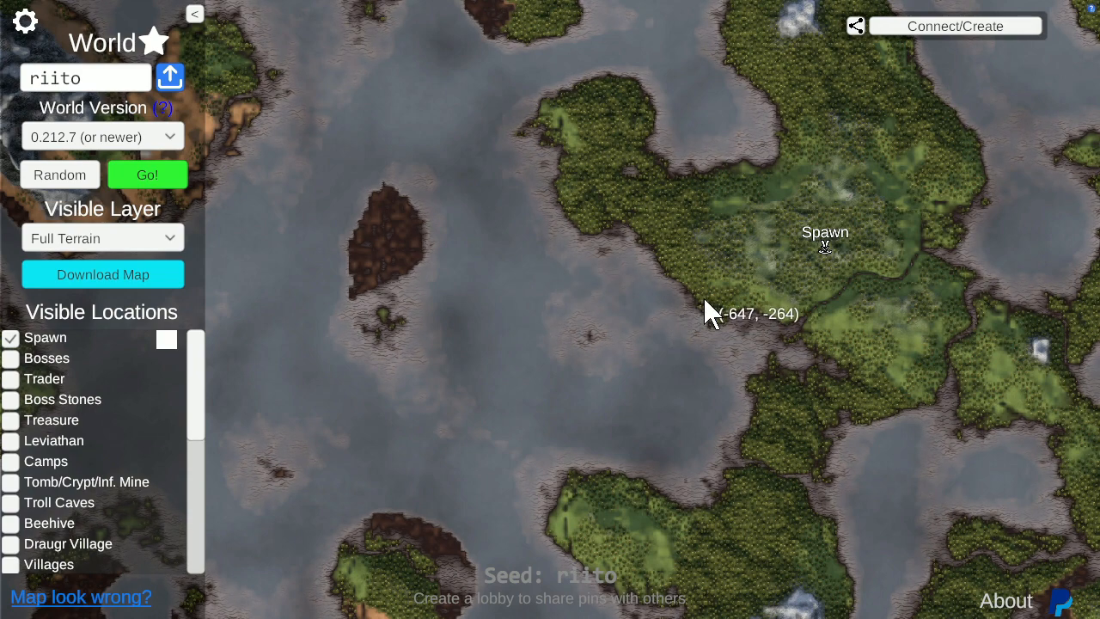
{"action": "mouse_move", "coordinate": [670, 293]}
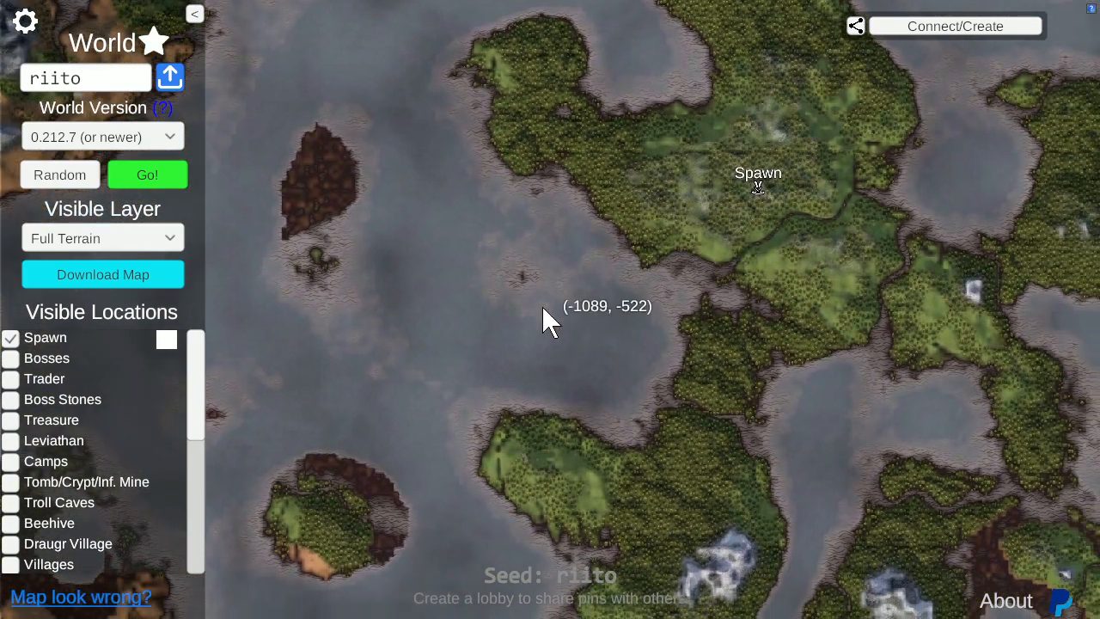
{"action": "mouse_move", "coordinate": [782, 310]}
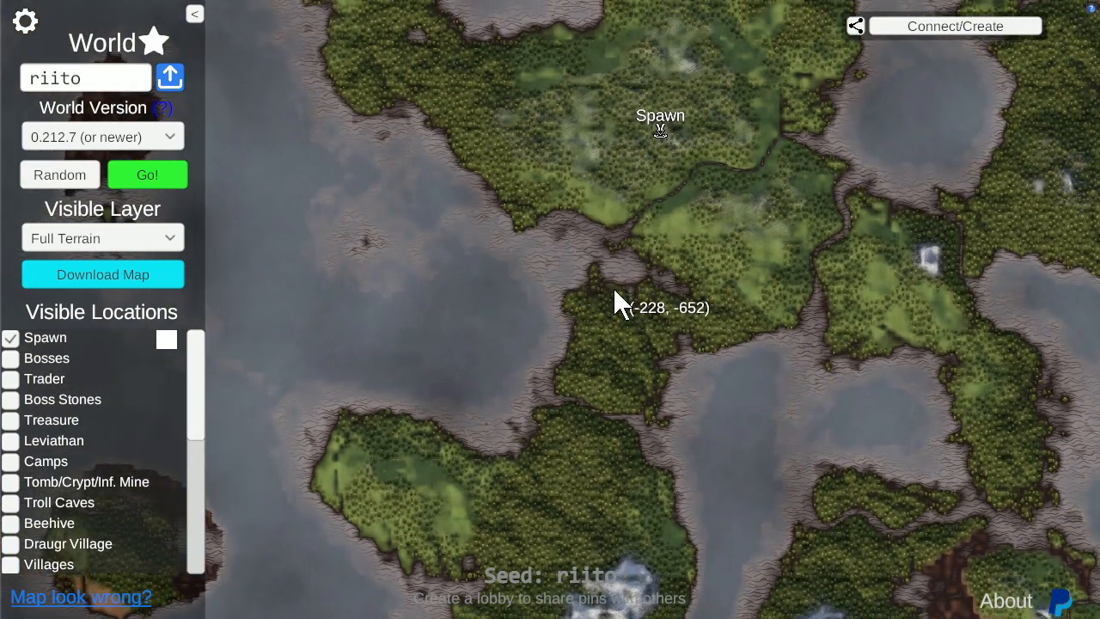
{"action": "mouse_move", "coordinate": [670, 153]}
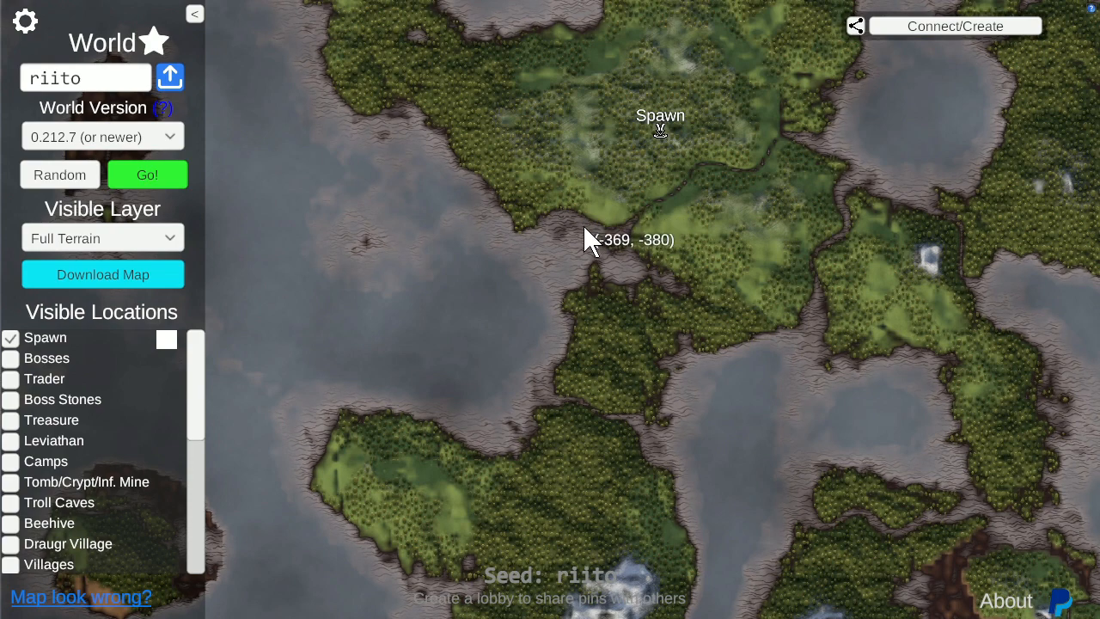
{"action": "mouse_move", "coordinate": [591, 234]}
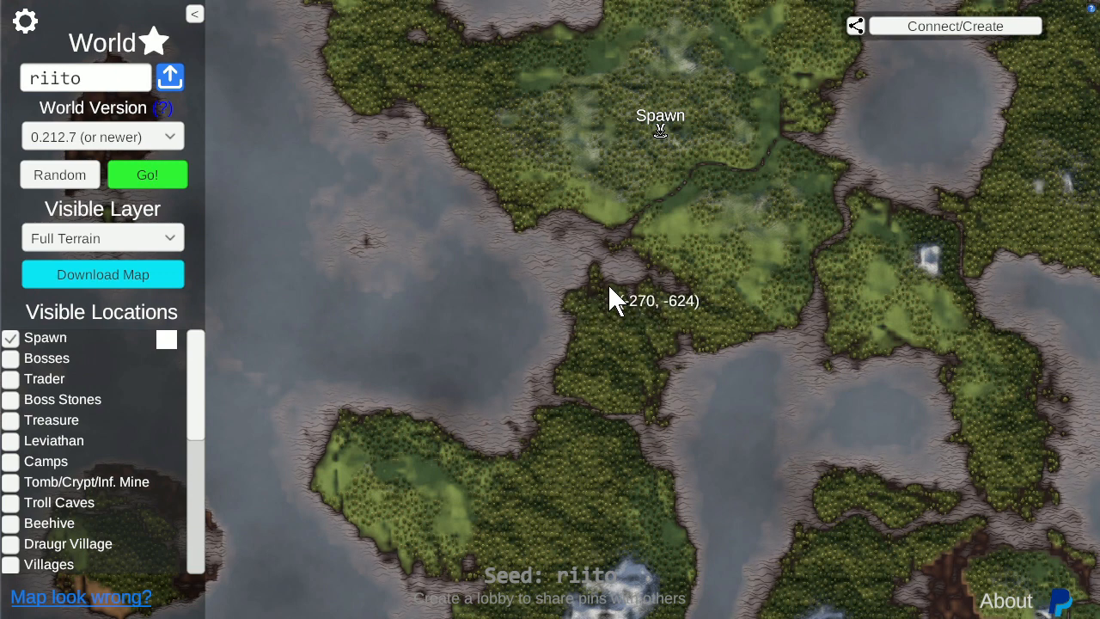
{"action": "mouse_move", "coordinate": [601, 275]}
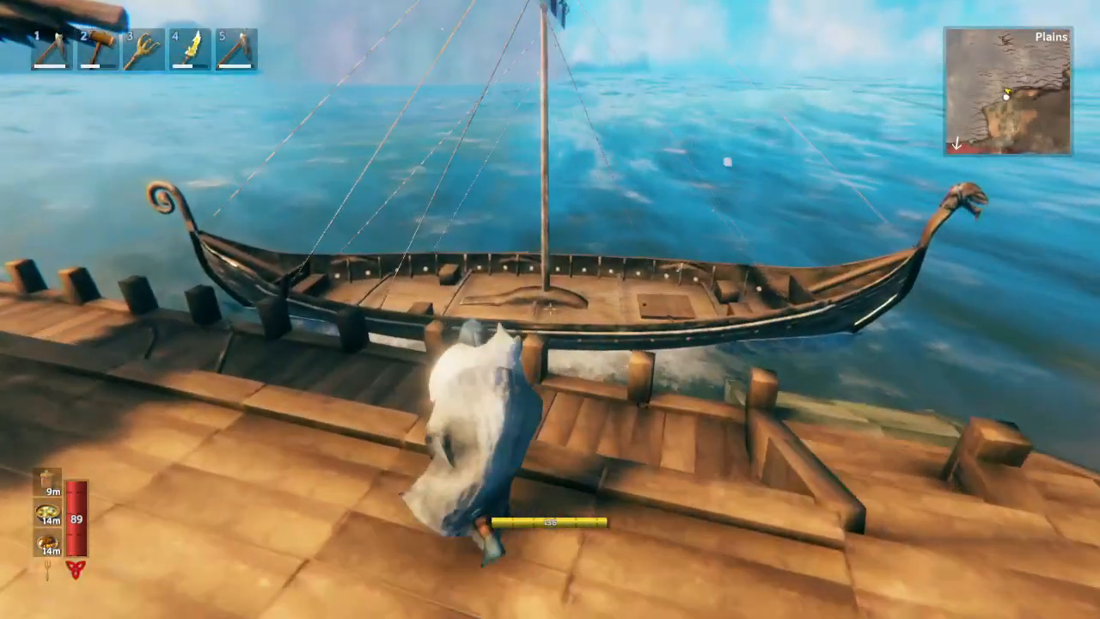
Bring up the world map showing the 'End Game Base Spot' pin in the Plains.
{"action": "key", "text": "m"}
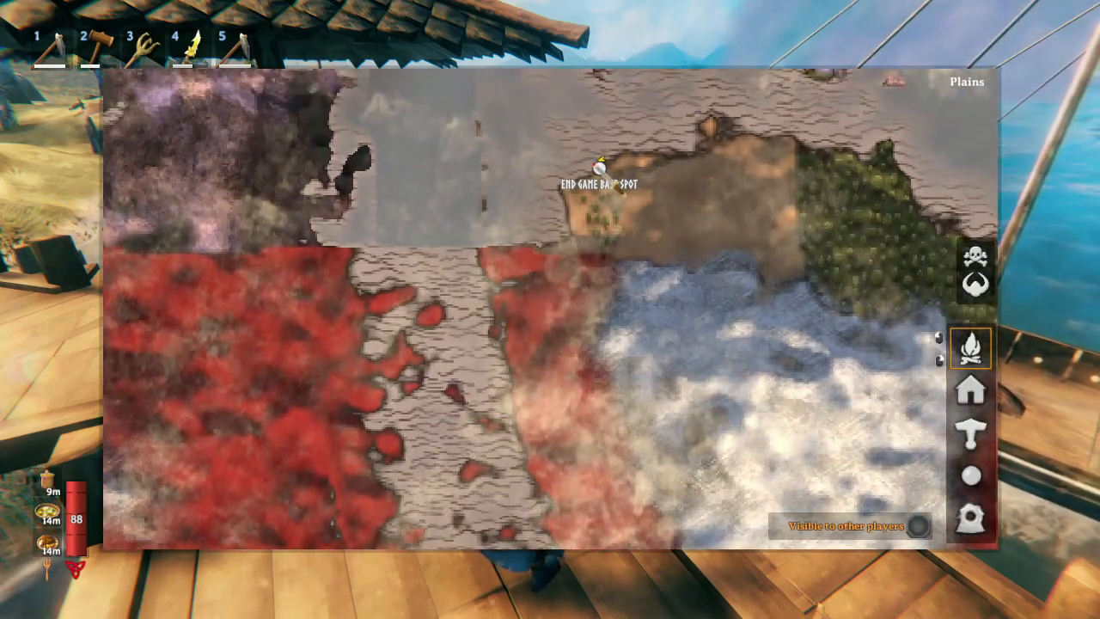
Confirm on the world map that the dock base sits beside the Ashlands, then close it.
{"action": "key", "text": "m"}
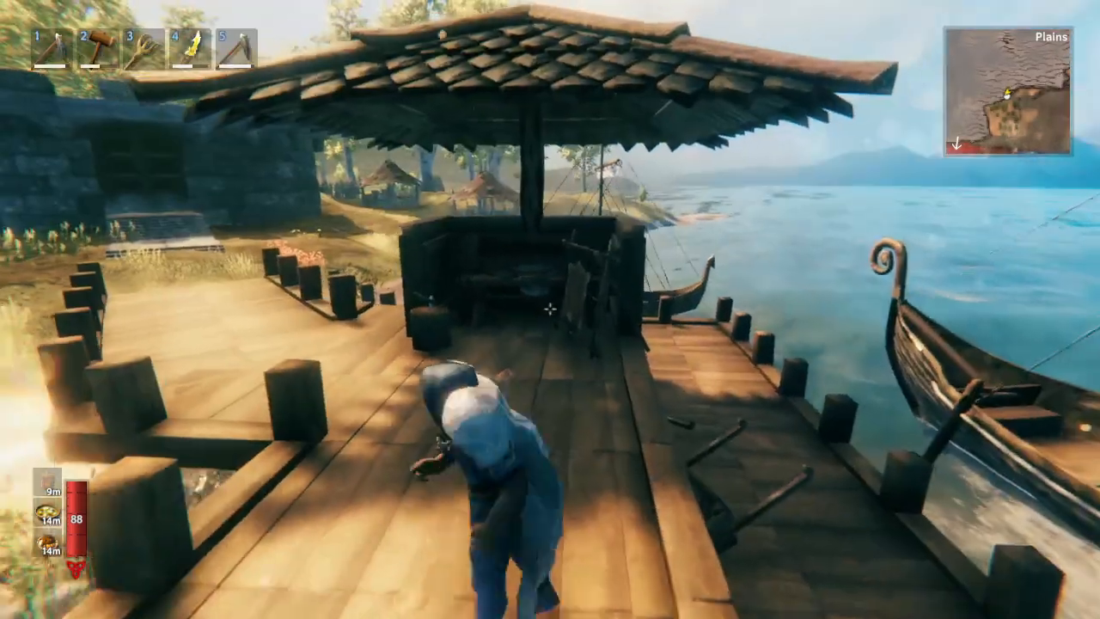
{"action": "key", "text": "m"}
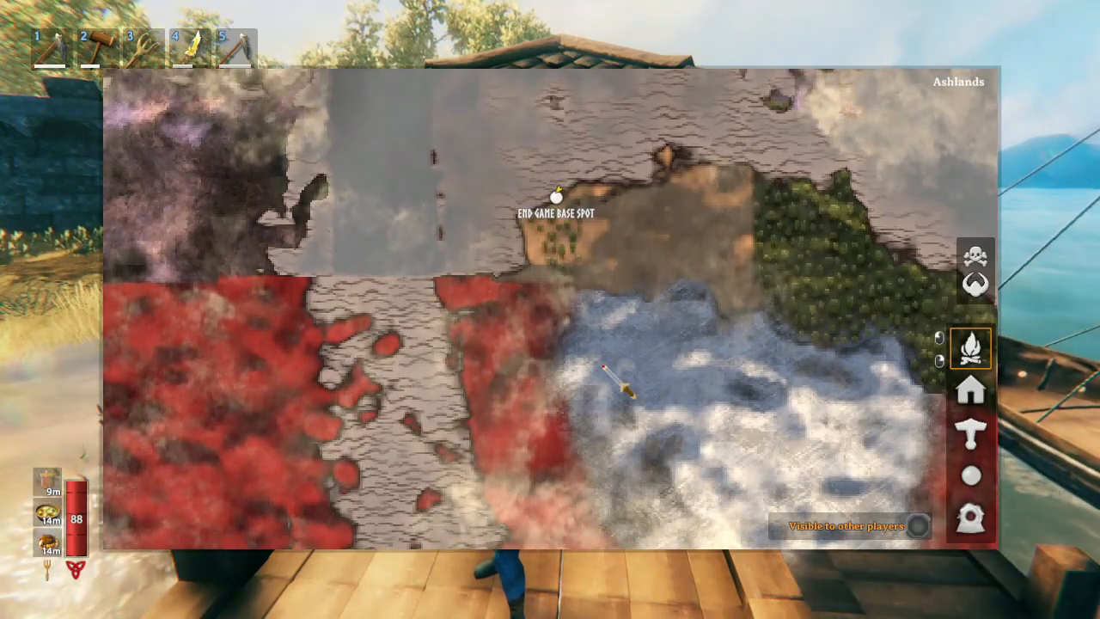
{"action": "key", "text": "m"}
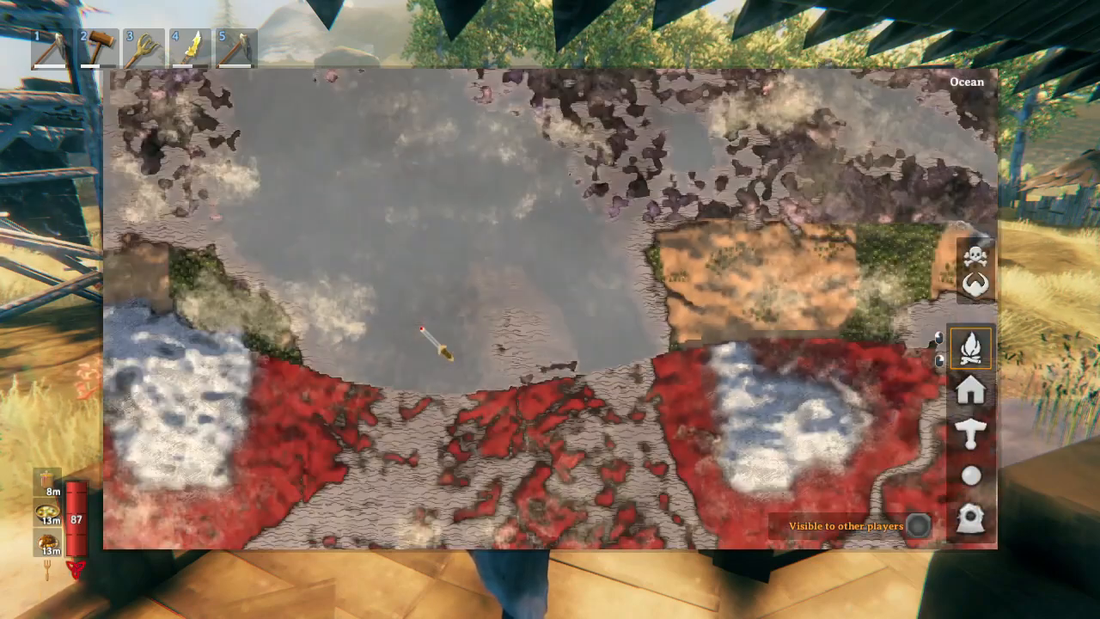
{"action": "key", "text": "m"}
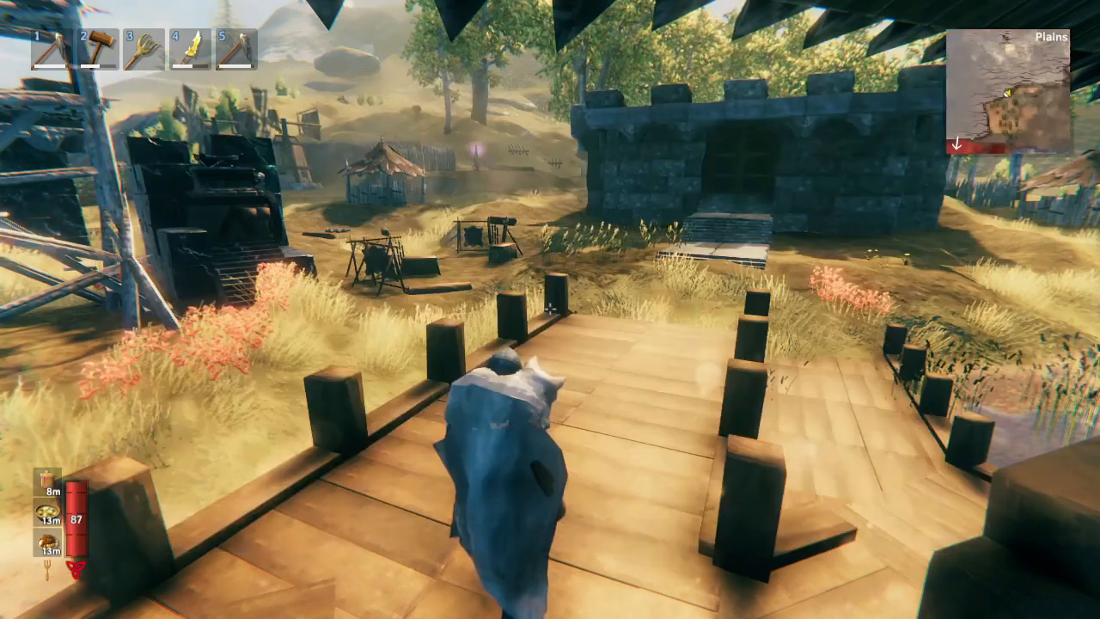